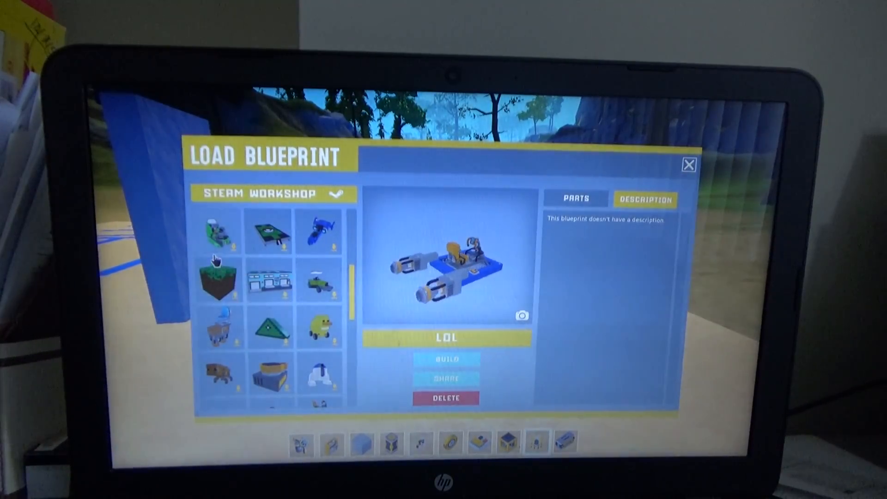
Select the 'miniflyer v3-d fly' workshop blueprint and reveal its creator description.
left_click(218, 231)
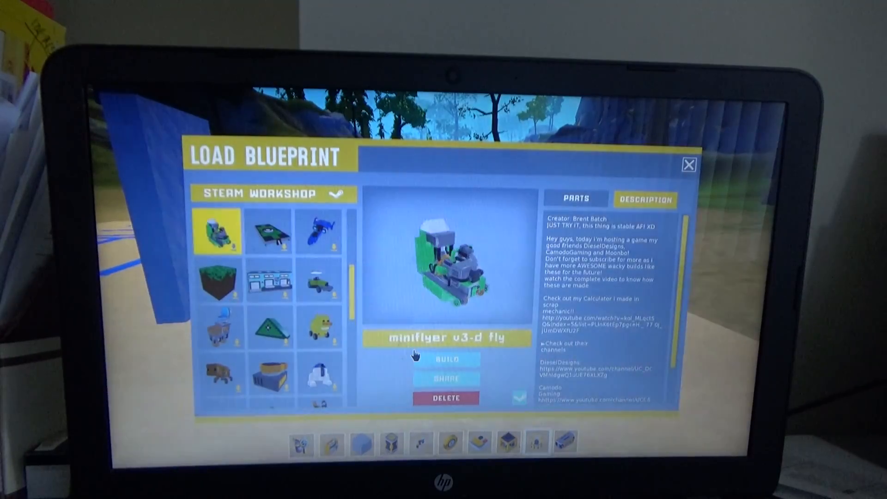
left_click(444, 358)
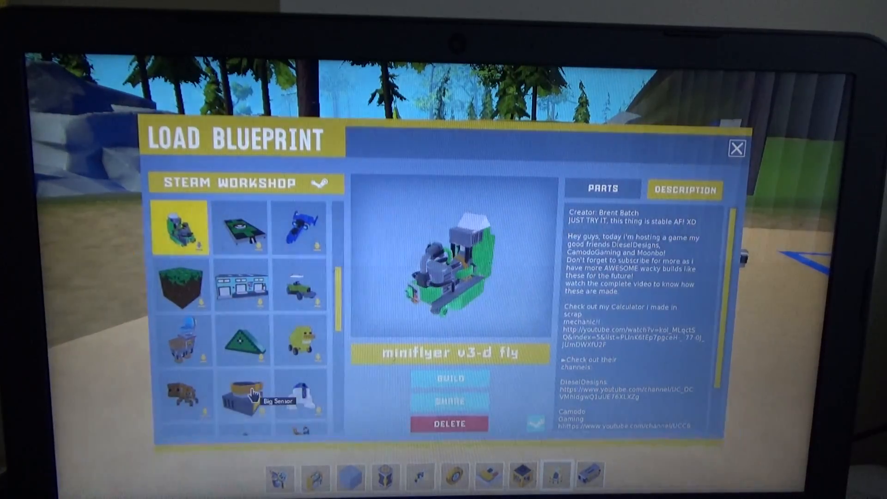
Delete the Pikachu creation from the lift via the Save Blueprint panel, confirming with YES.
left_click(243, 394)
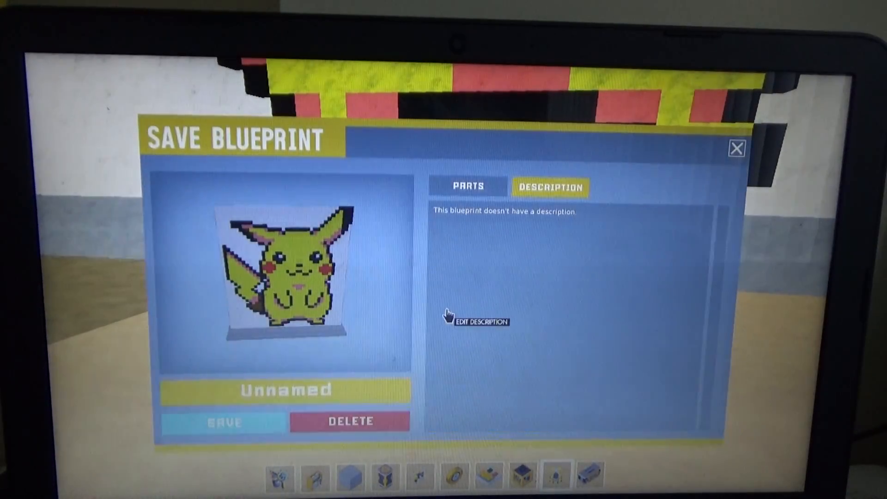
left_click(350, 422)
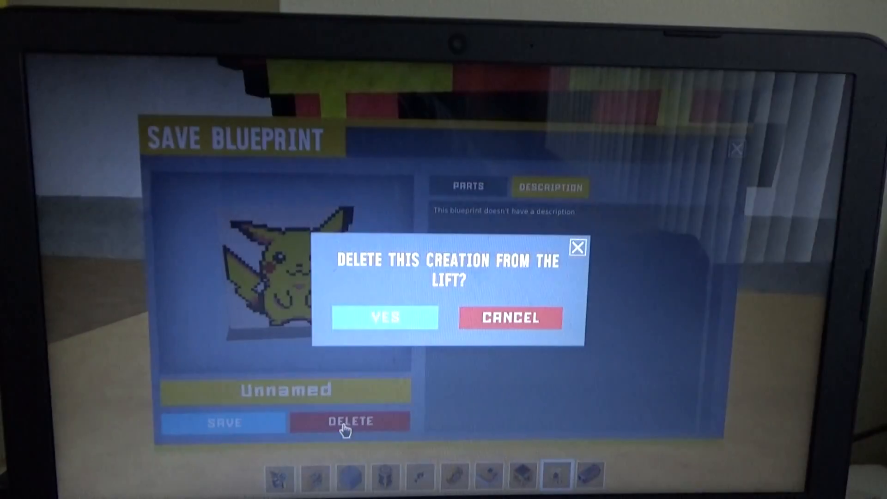
left_click(385, 317)
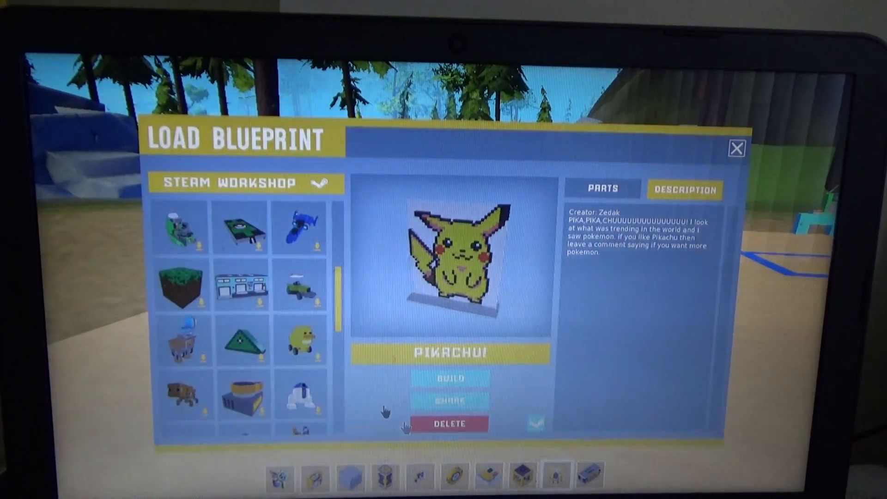
Build the Duck mobile blueprint and set the yellow car down on the lift.
left_click(301, 340)
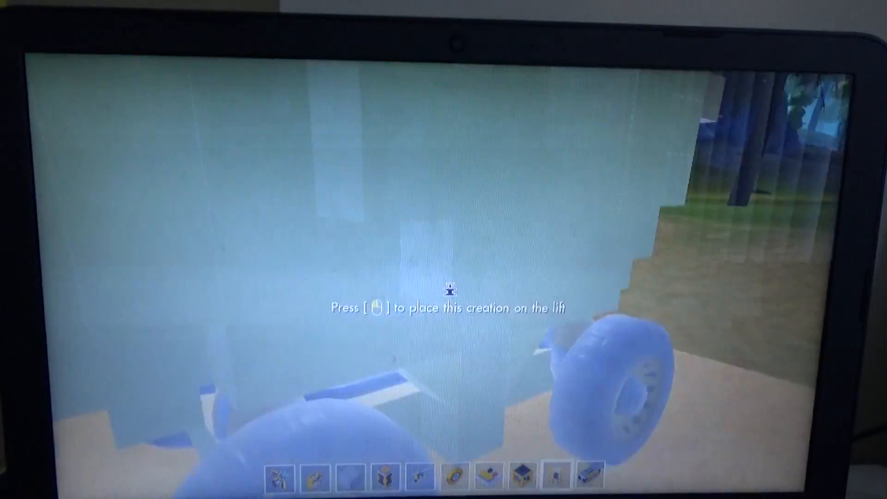
left_click(444, 289)
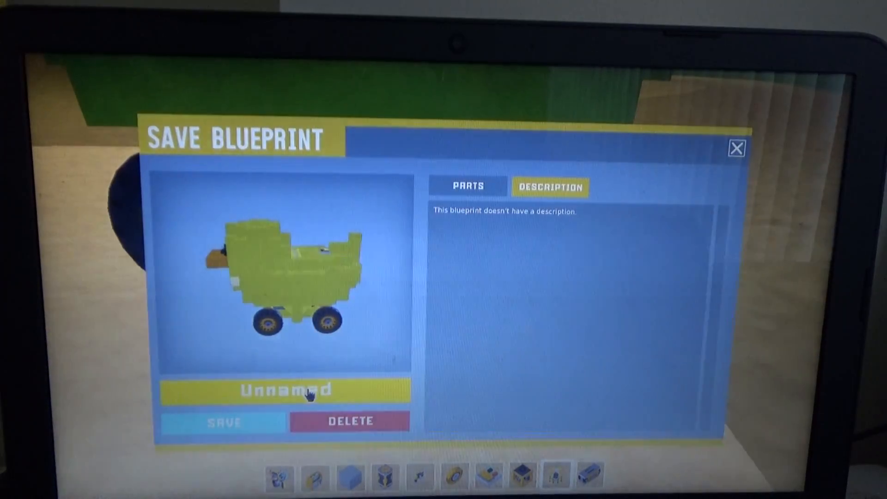
Browse the workshop grid past PassCode in a box and build World Master(Fly&Car).
left_click(348, 422)
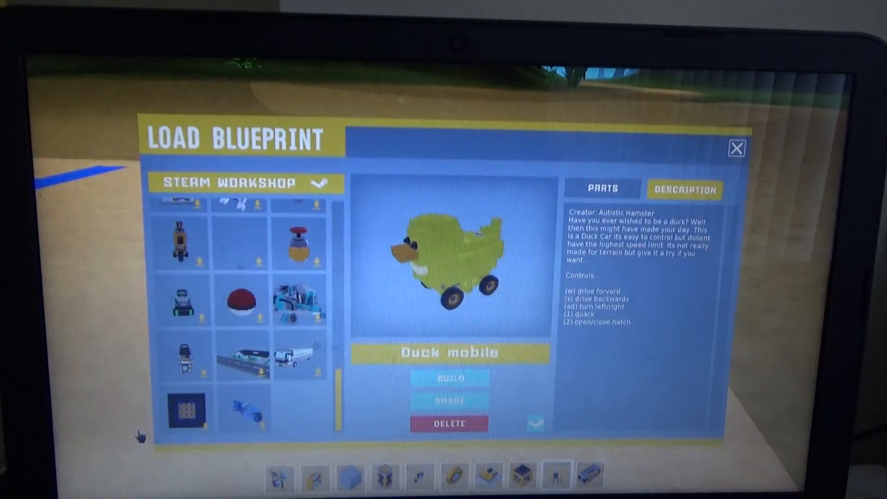
left_click(184, 409)
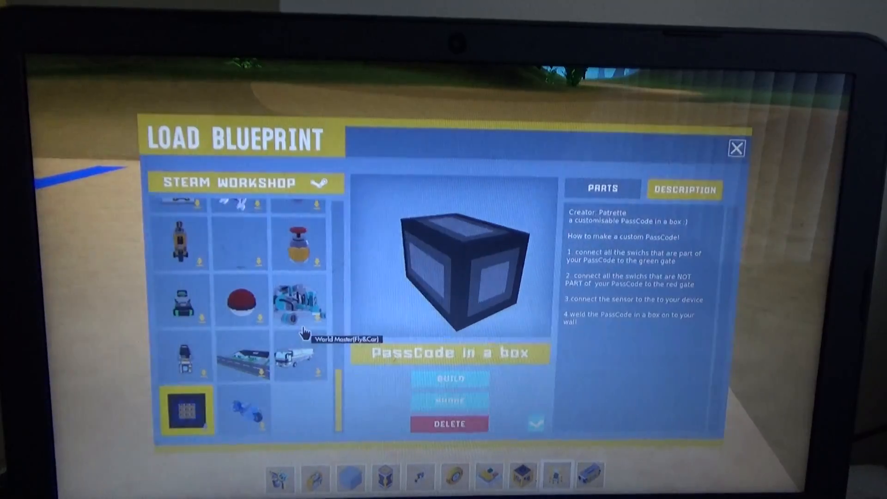
left_click(299, 301)
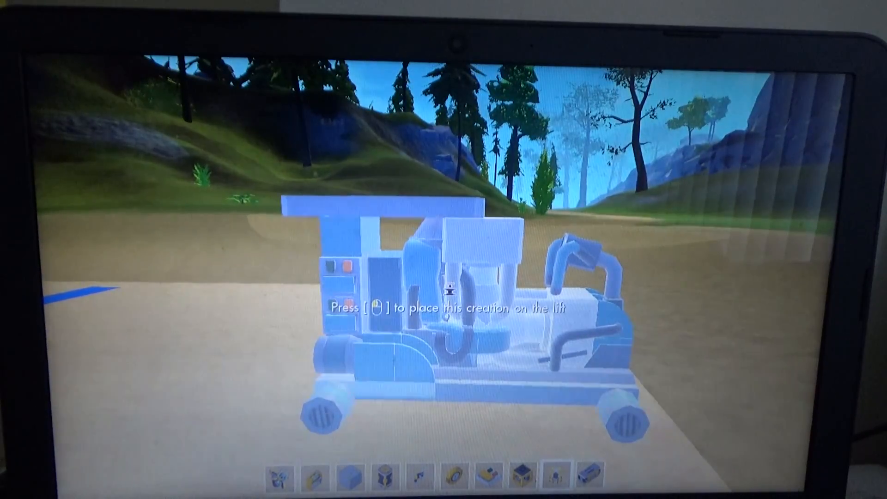
Place World Master on the lift, then pick the lift up and set it back on the ground.
left_click(442, 306)
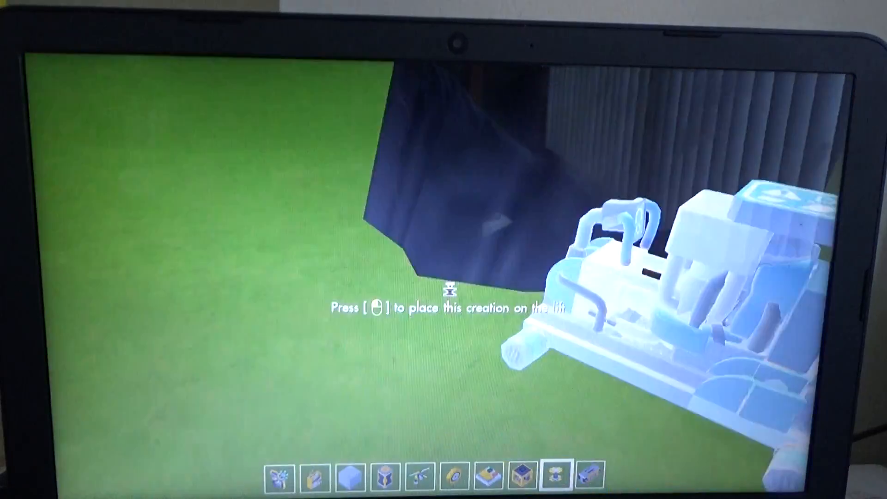
left_click(444, 288)
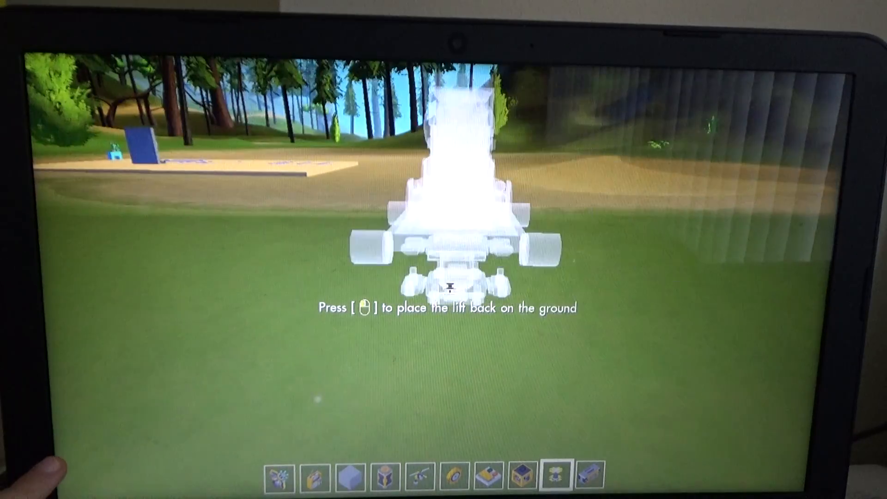
left_click(443, 288)
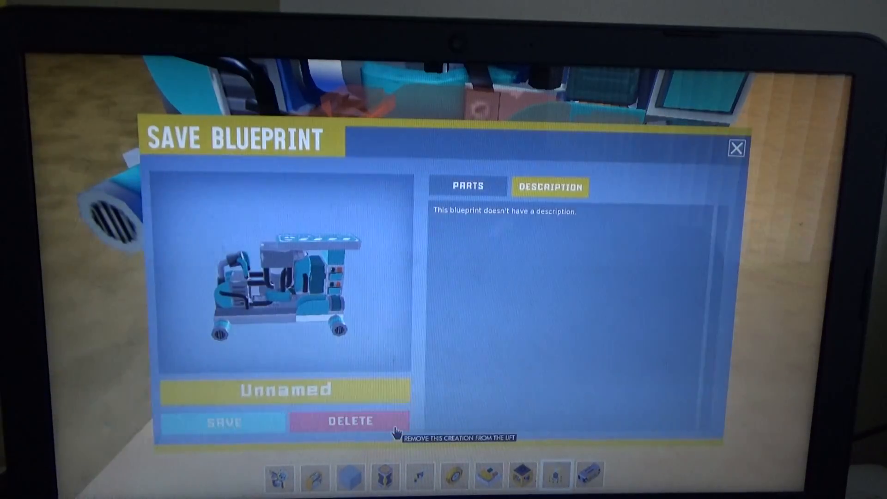
Delete the World Master from the lift, confirming with YES.
left_click(350, 421)
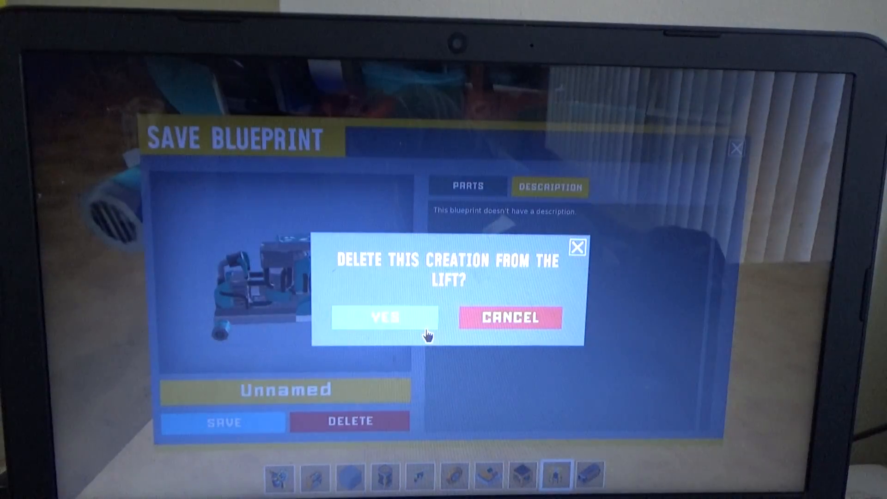
left_click(383, 317)
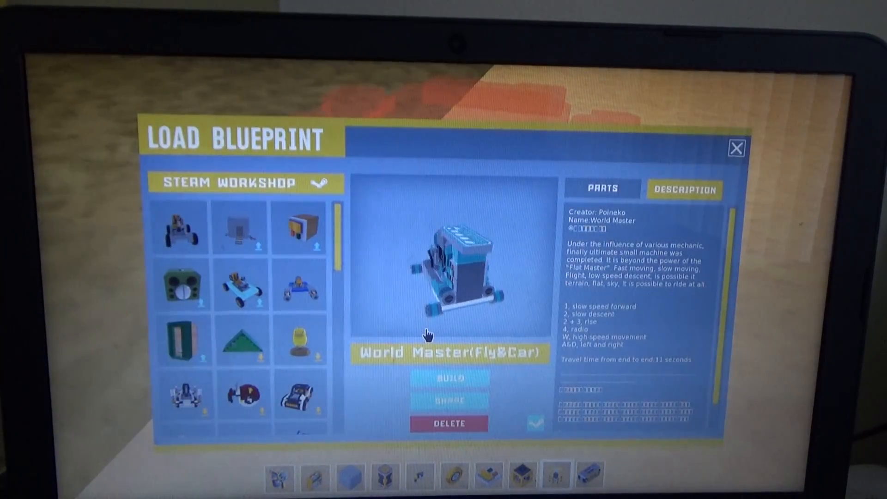
Choose the next workshop creation in Load Blueprint and build it for placement.
left_click(301, 396)
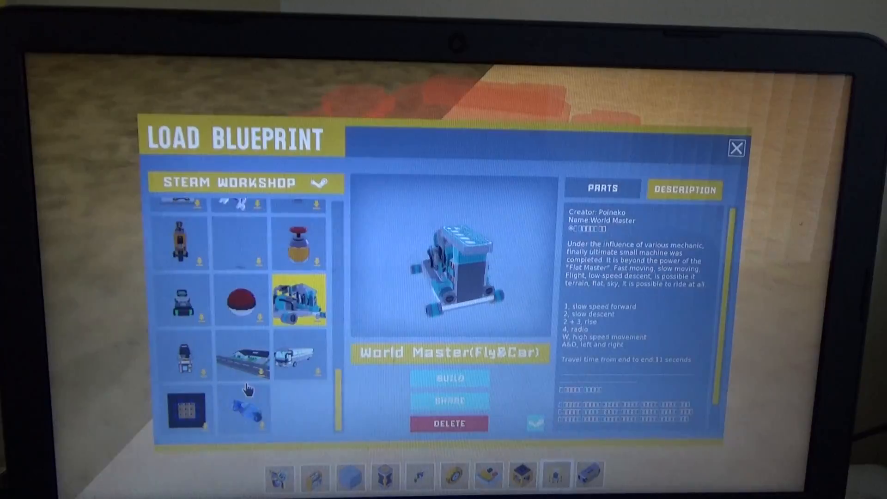
left_click(292, 351)
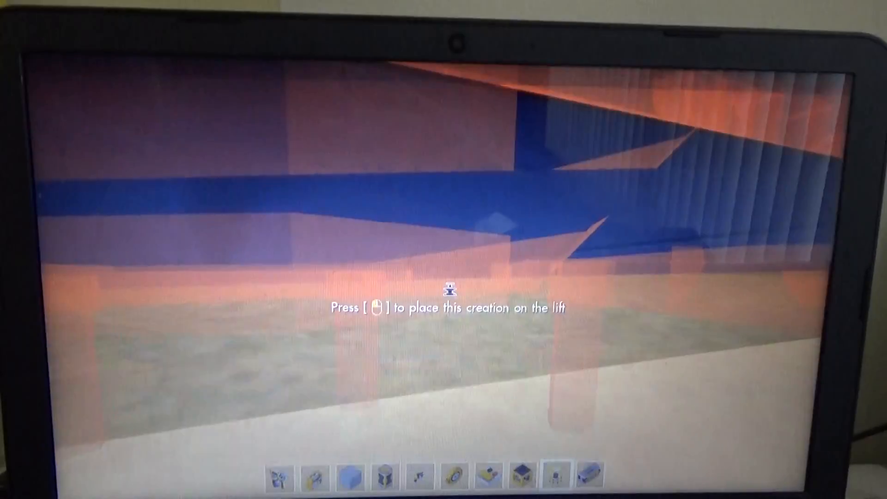
Drop the bus creation onto the lift.
left_click(444, 277)
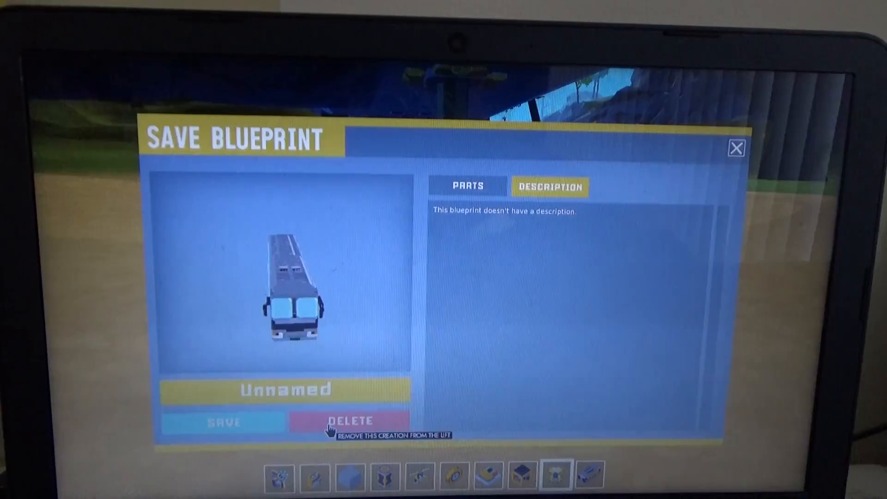
Delete the bus from the lift, confirming with YES, leaving the lift empty.
left_click(349, 421)
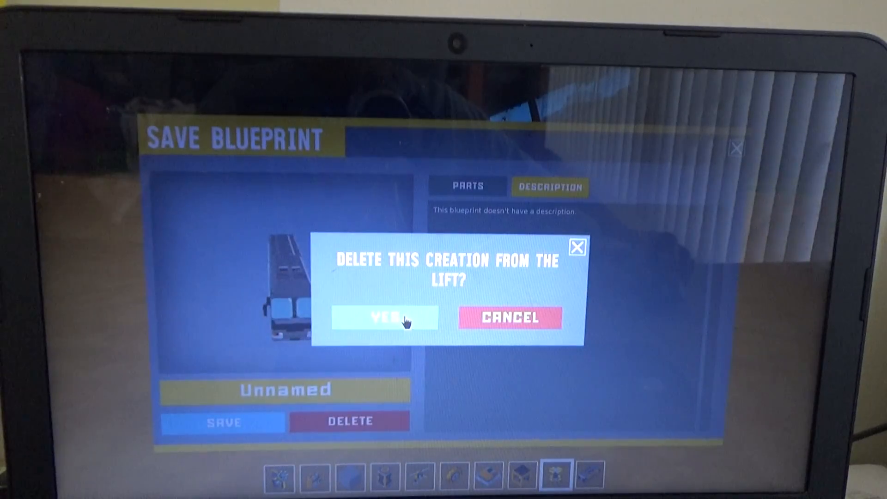
left_click(387, 318)
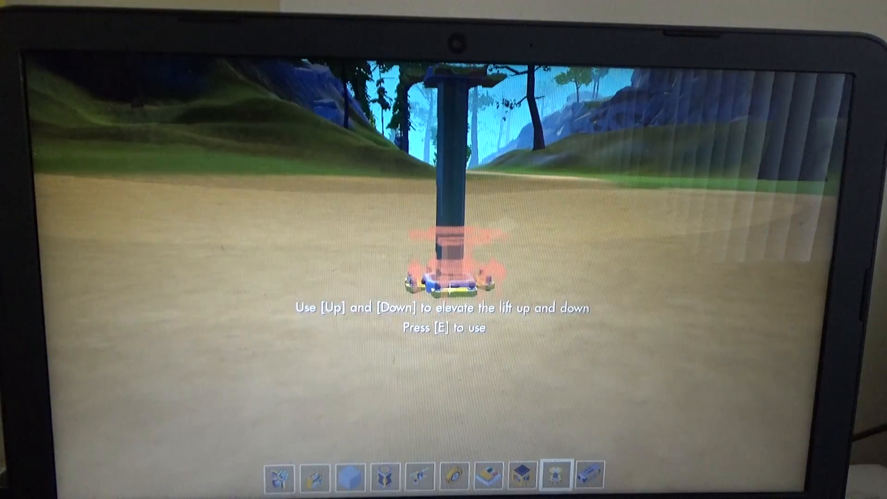